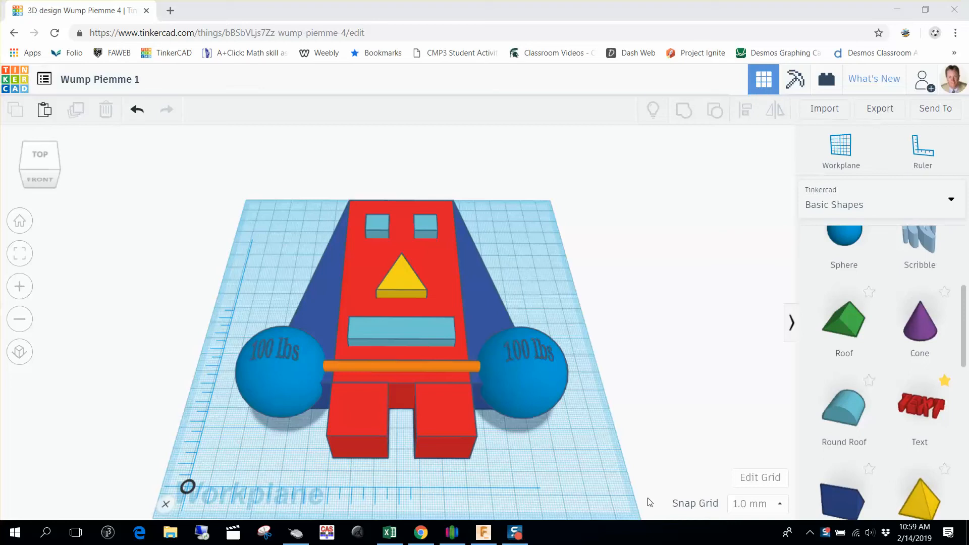
mouse_move(505, 290)
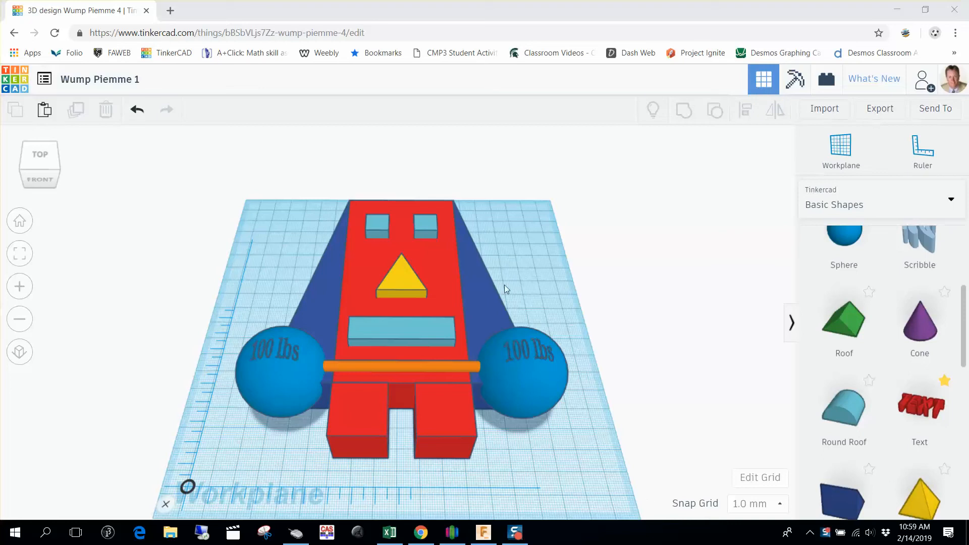
mouse_move(237, 149)
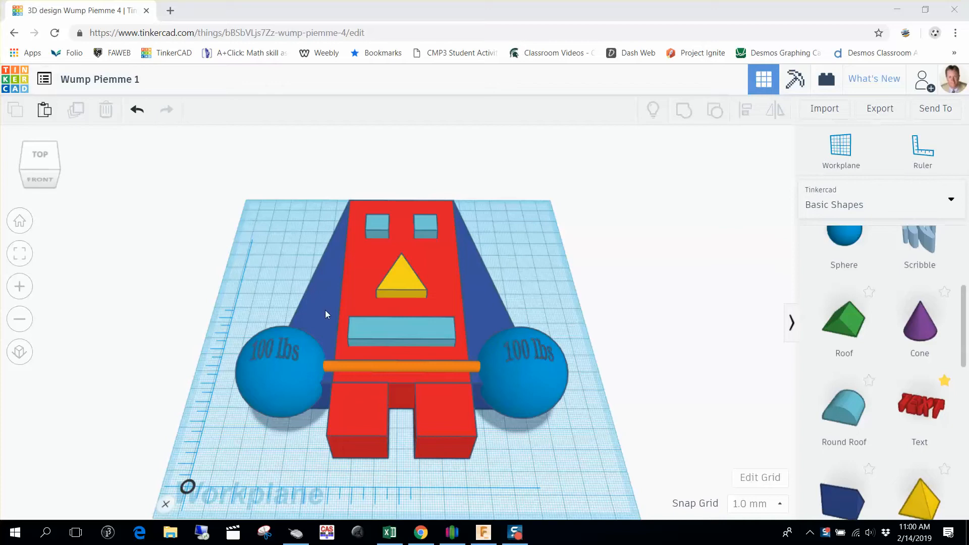
mouse_move(245, 192)
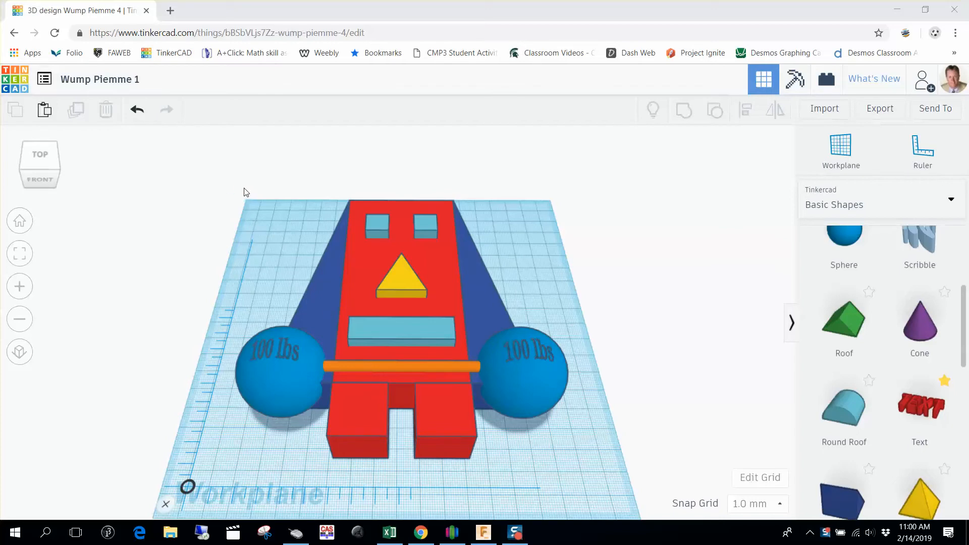
mouse_move(224, 185)
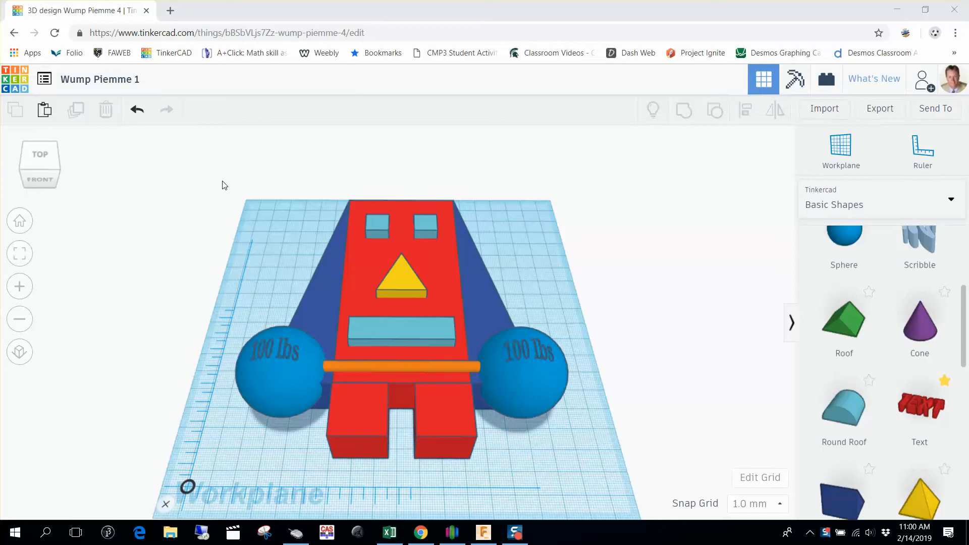
mouse_move(188, 167)
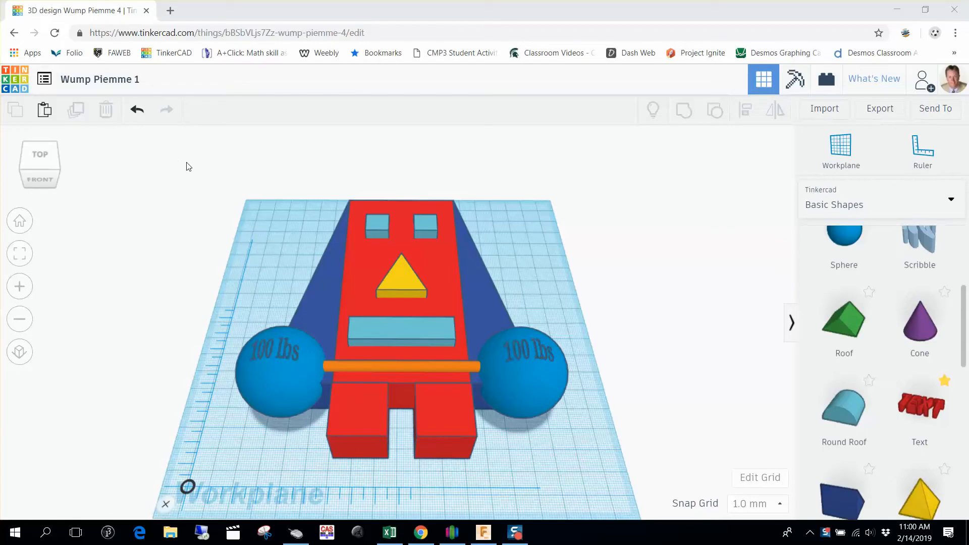
mouse_move(246, 341)
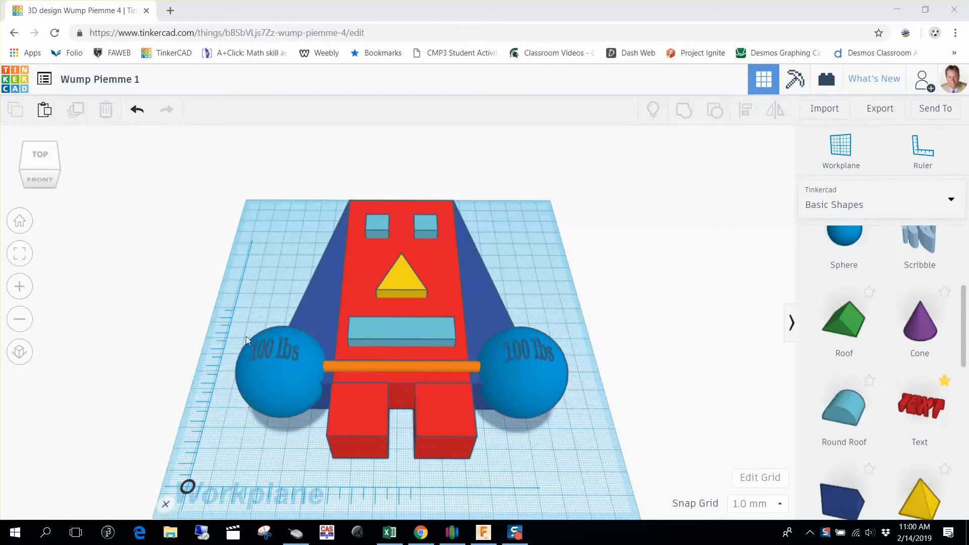
mouse_move(237, 333)
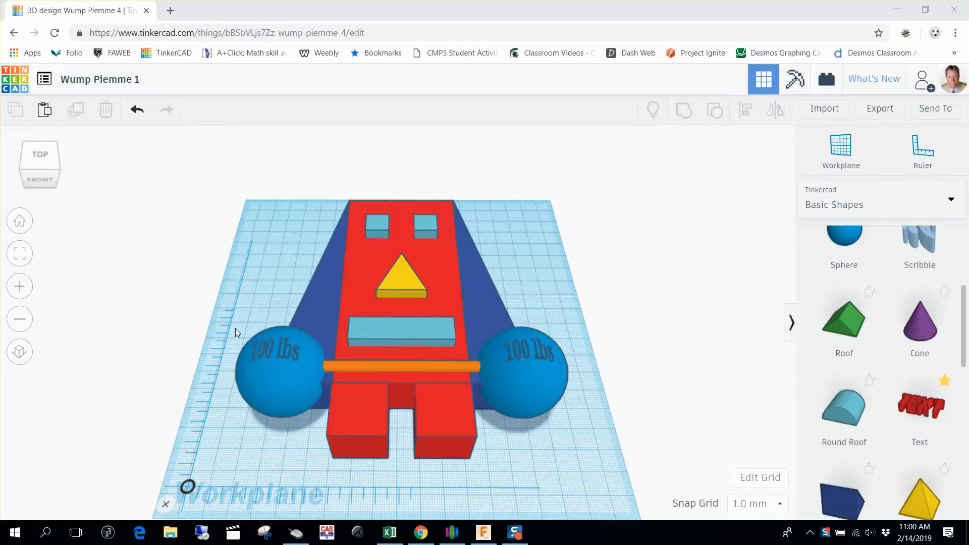
mouse_move(240, 264)
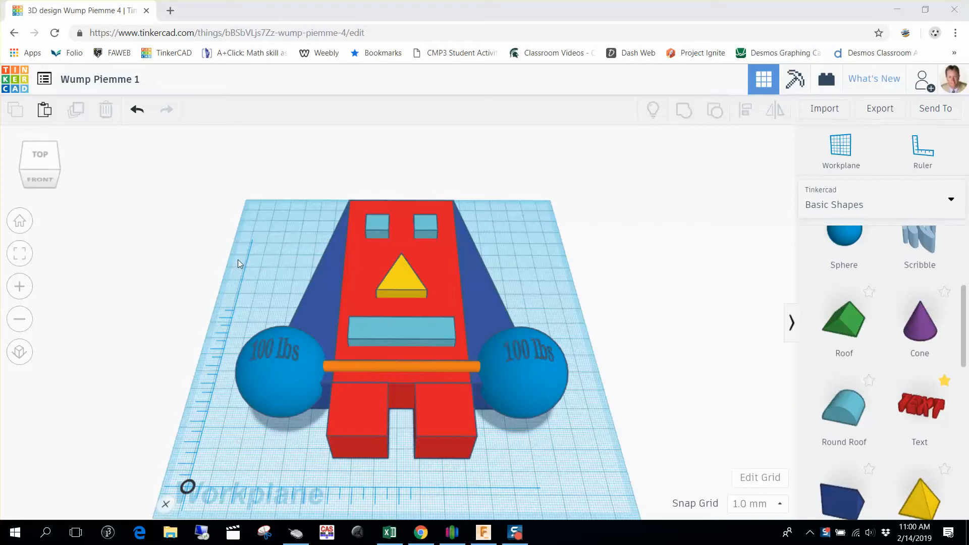
mouse_move(250, 240)
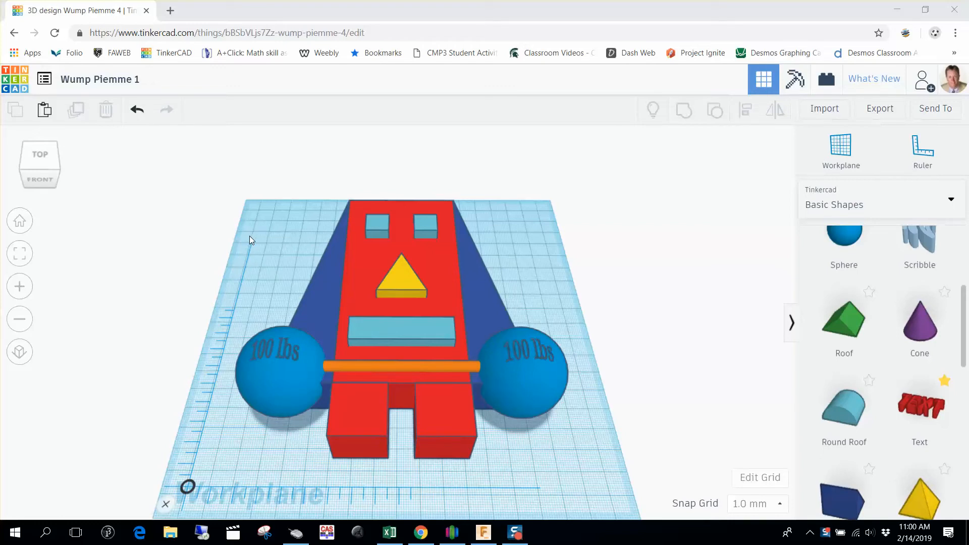
mouse_move(278, 240)
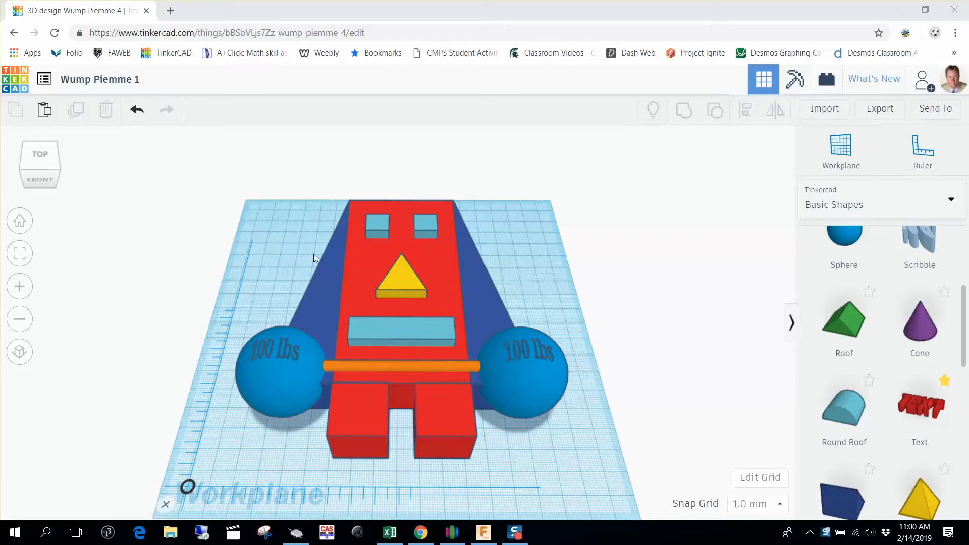
mouse_move(524, 266)
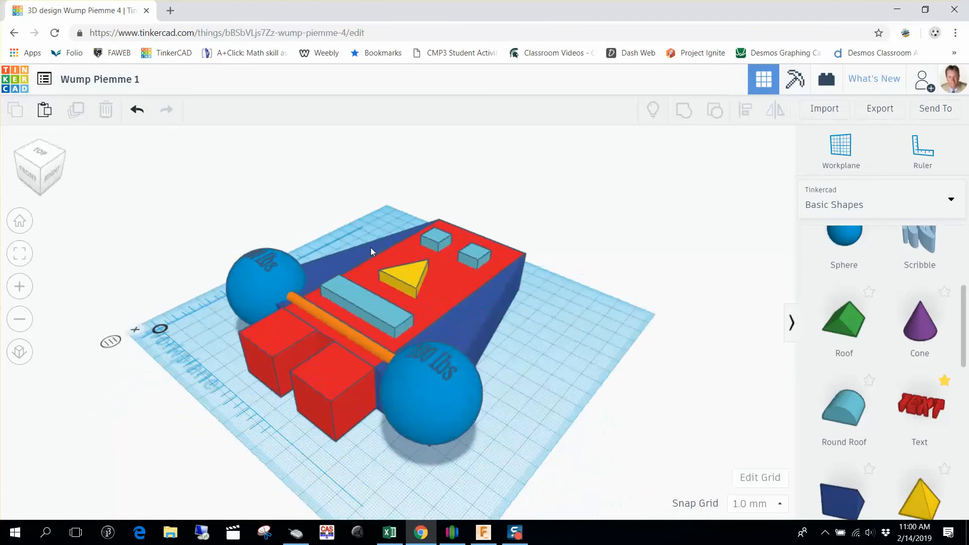
- Turn the view back to top-down and bring up the Export download options
drag(371, 247, 286, 210)
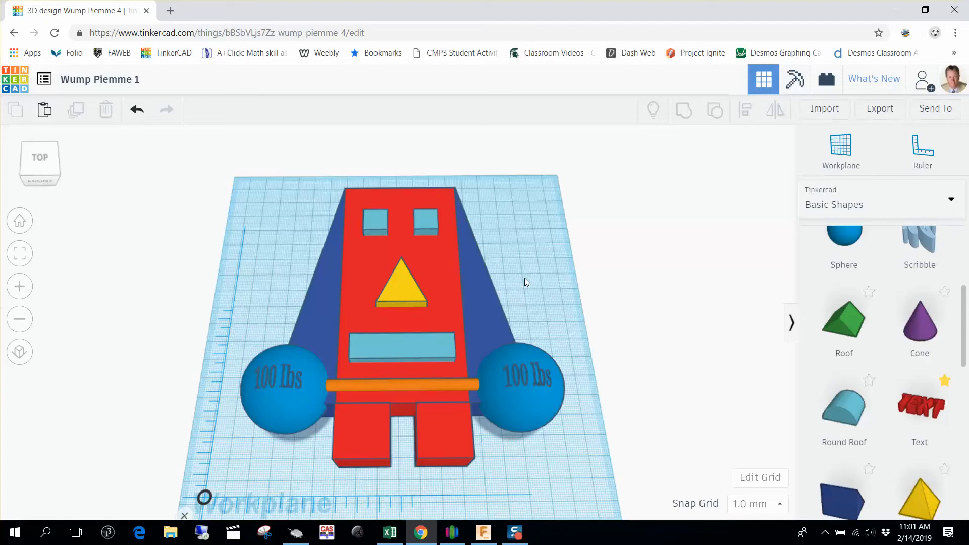
mouse_move(258, 196)
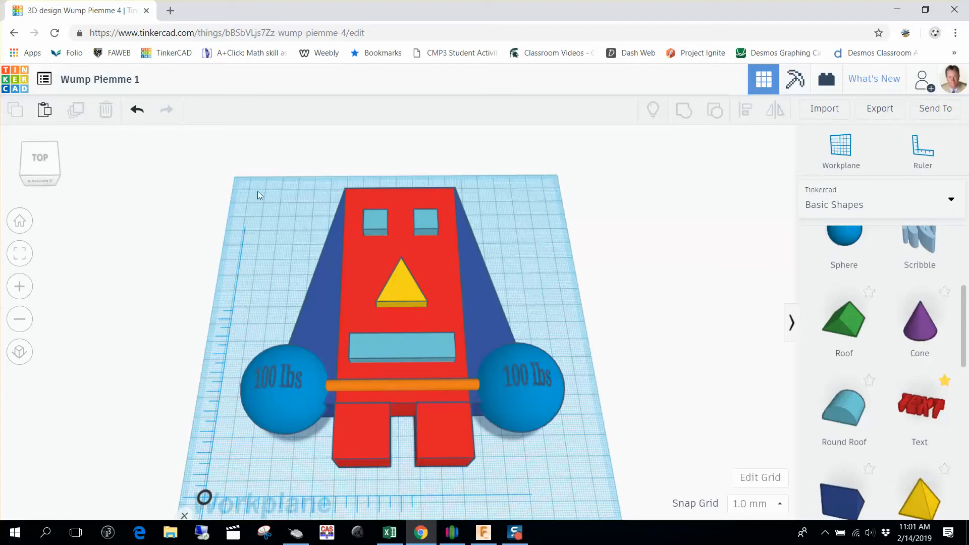
mouse_move(100, 83)
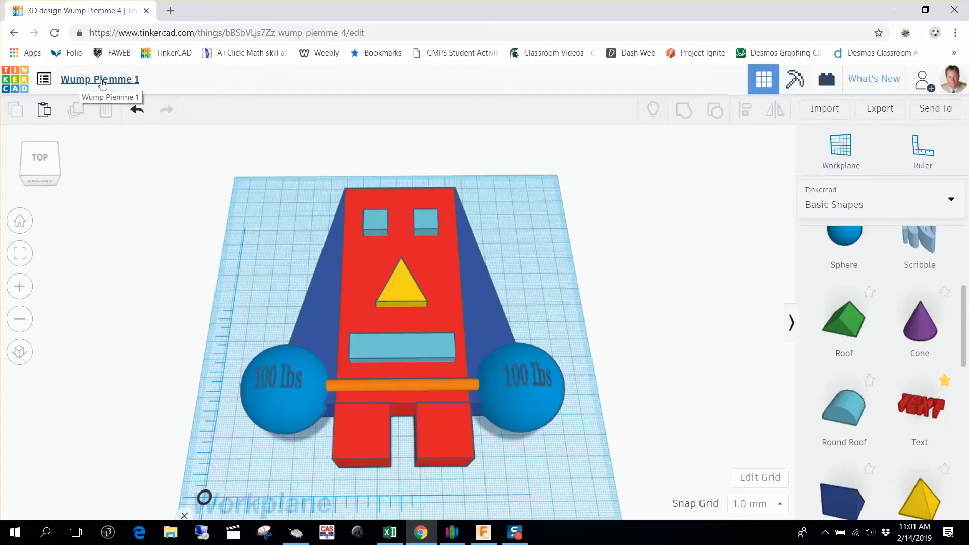
mouse_move(76, 82)
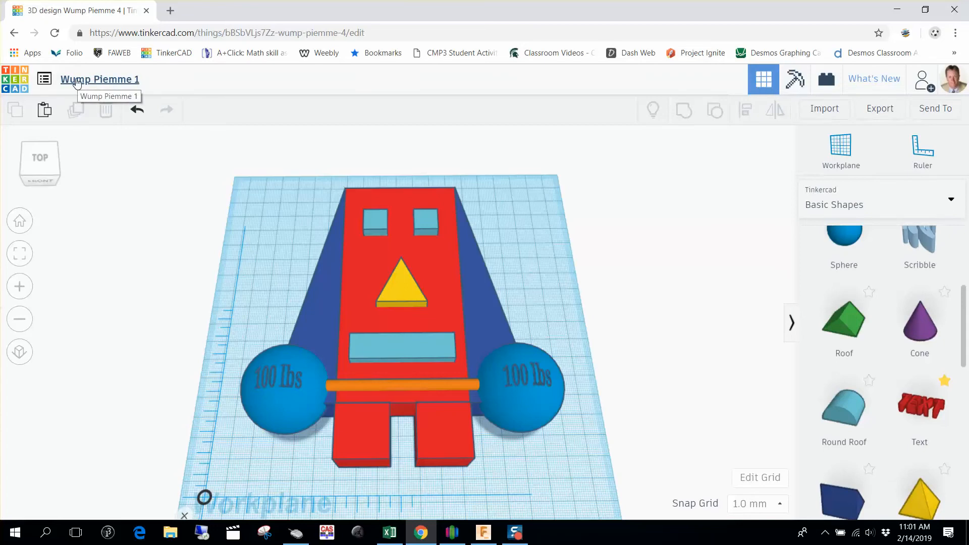
mouse_move(78, 90)
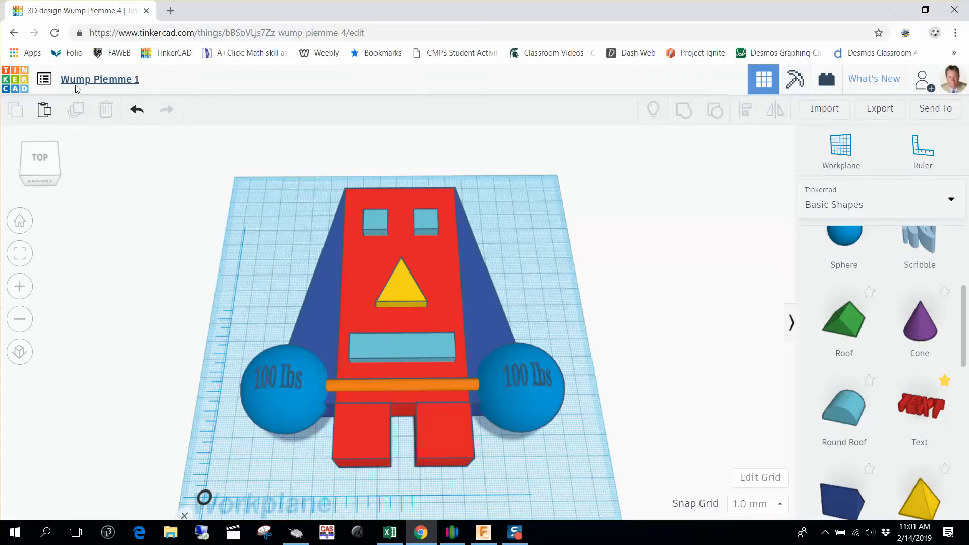
mouse_move(105, 84)
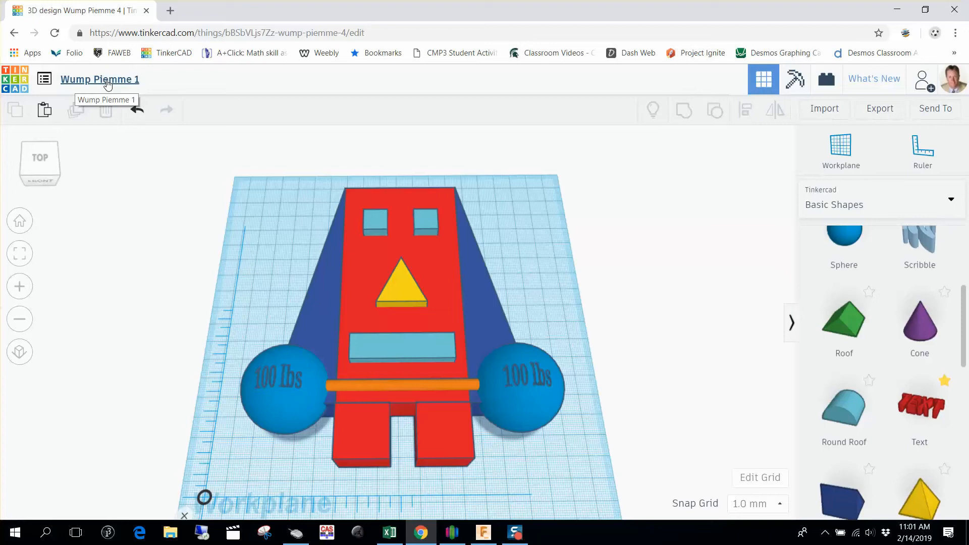
mouse_move(137, 87)
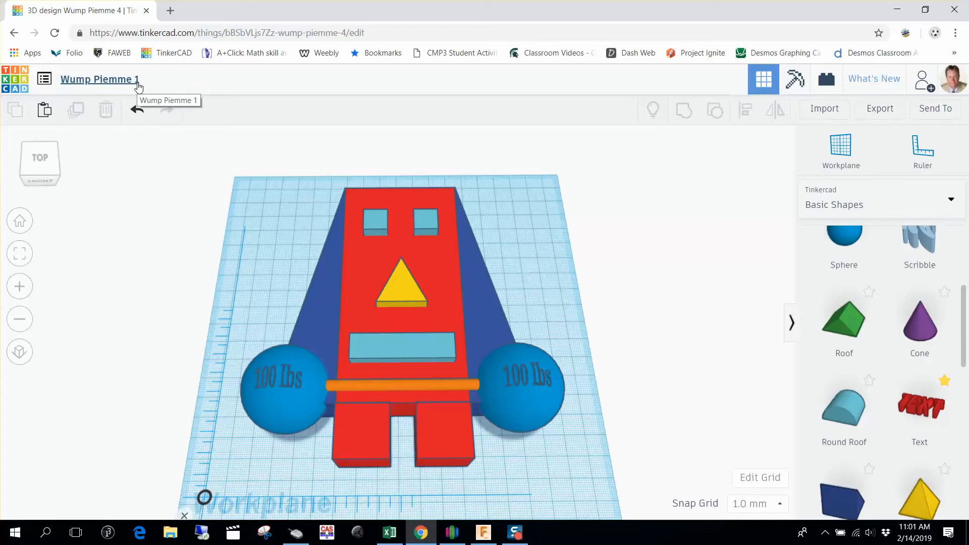
mouse_move(345, 223)
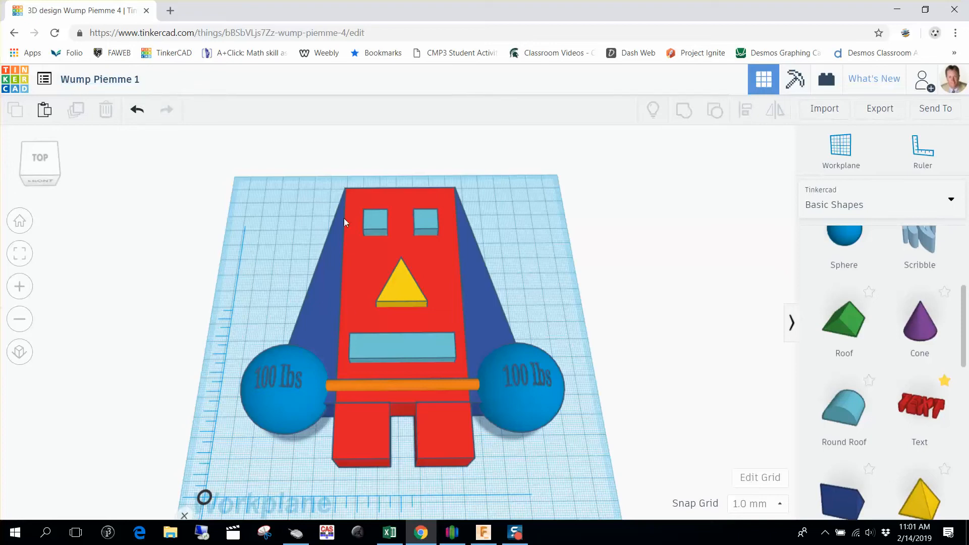
mouse_move(413, 256)
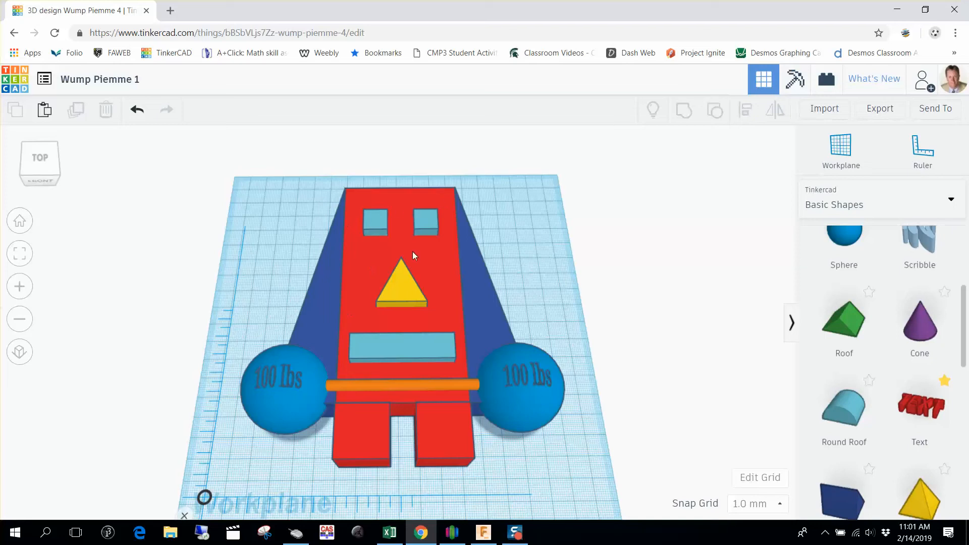
mouse_move(160, 142)
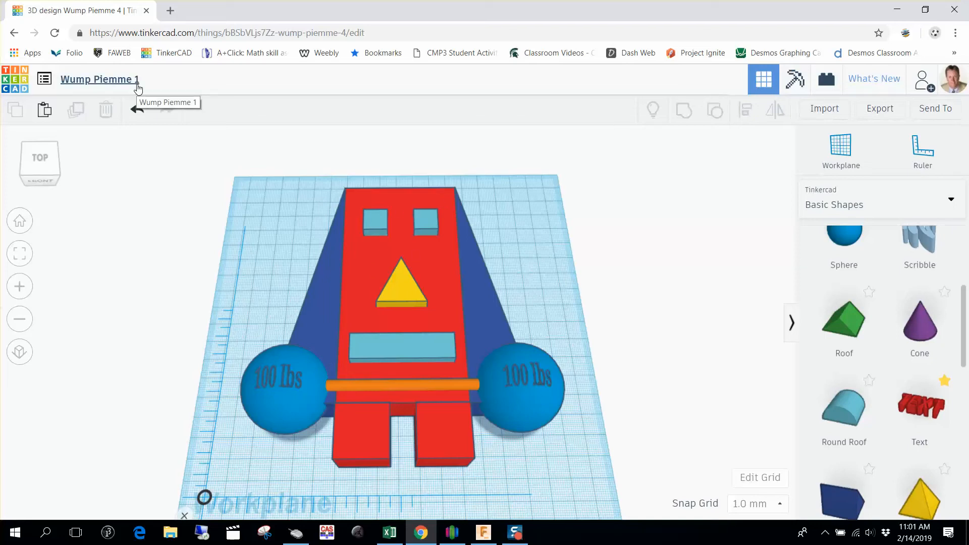
mouse_move(105, 83)
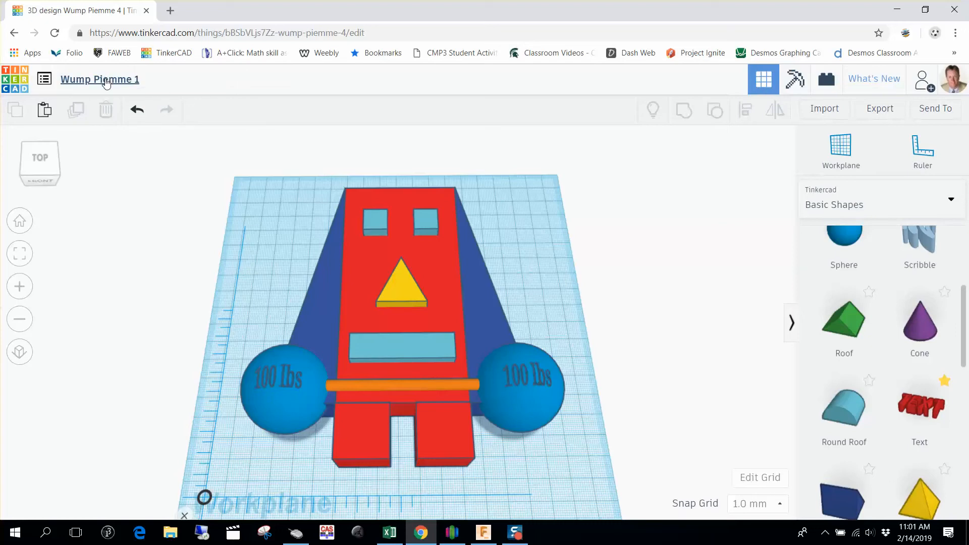
mouse_move(100, 79)
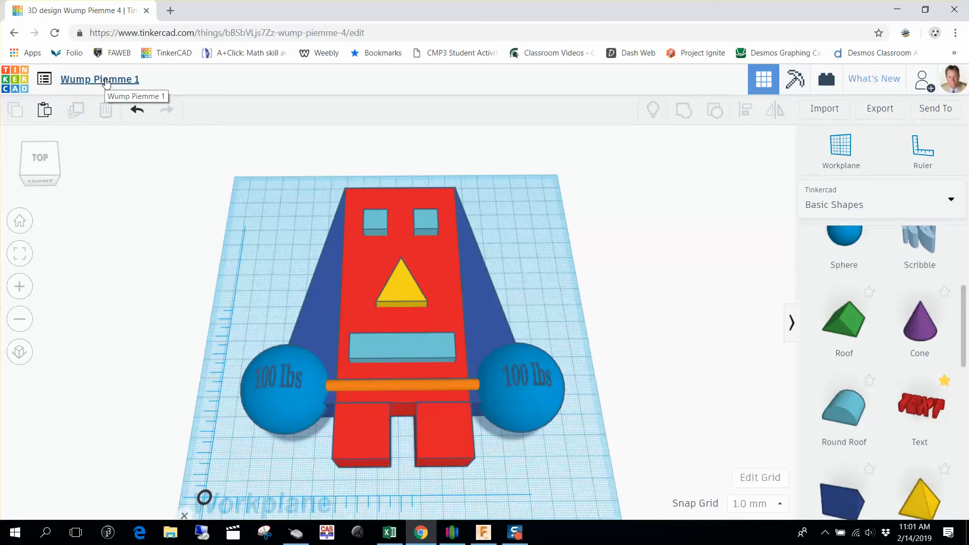
mouse_move(127, 217)
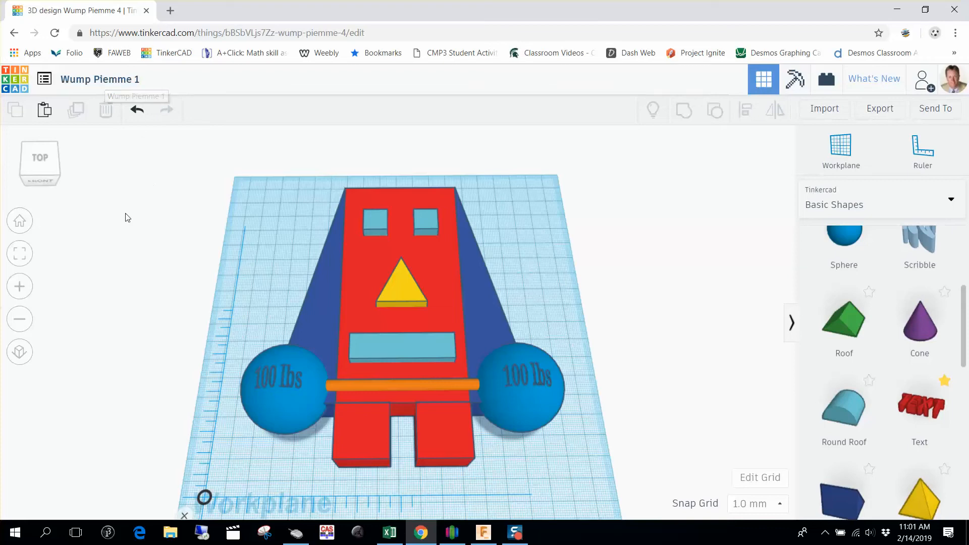
mouse_move(356, 338)
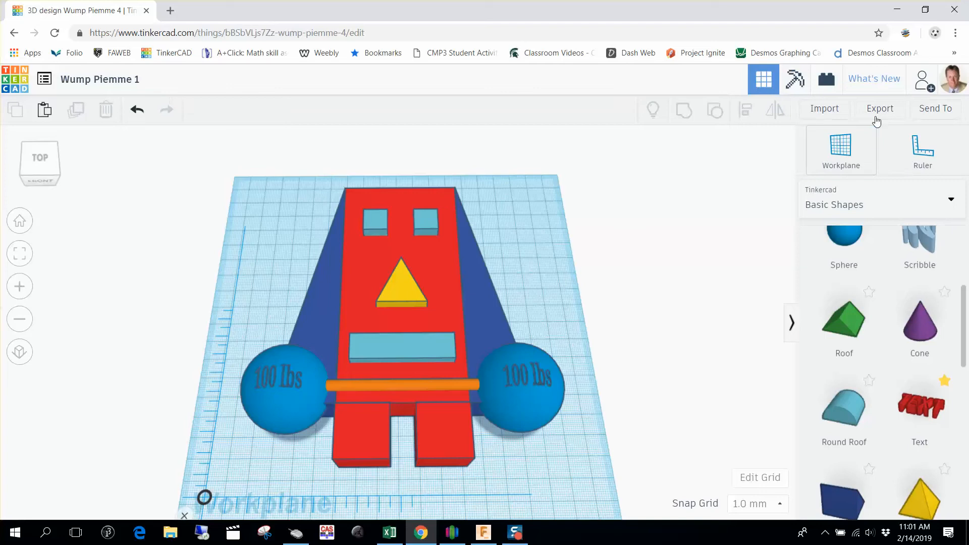
mouse_move(824, 108)
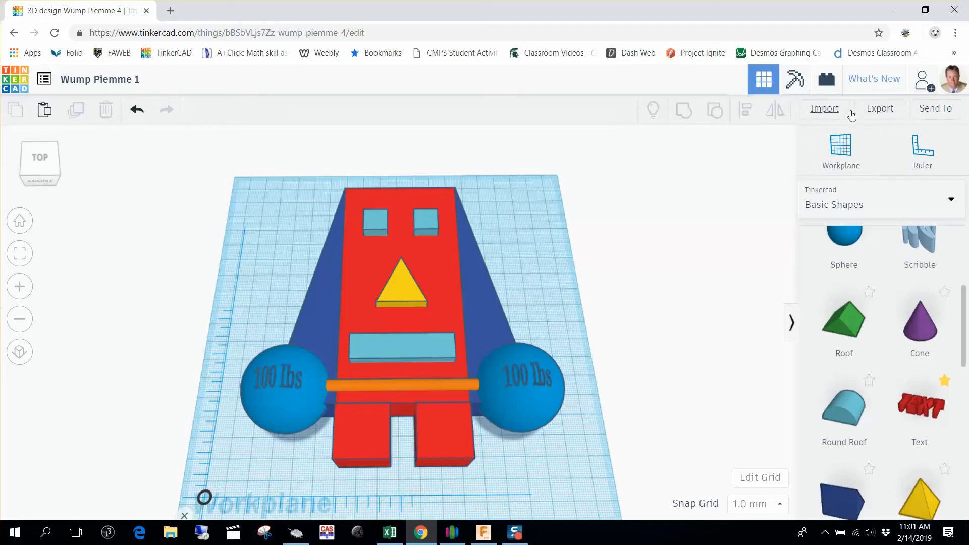
mouse_move(886, 113)
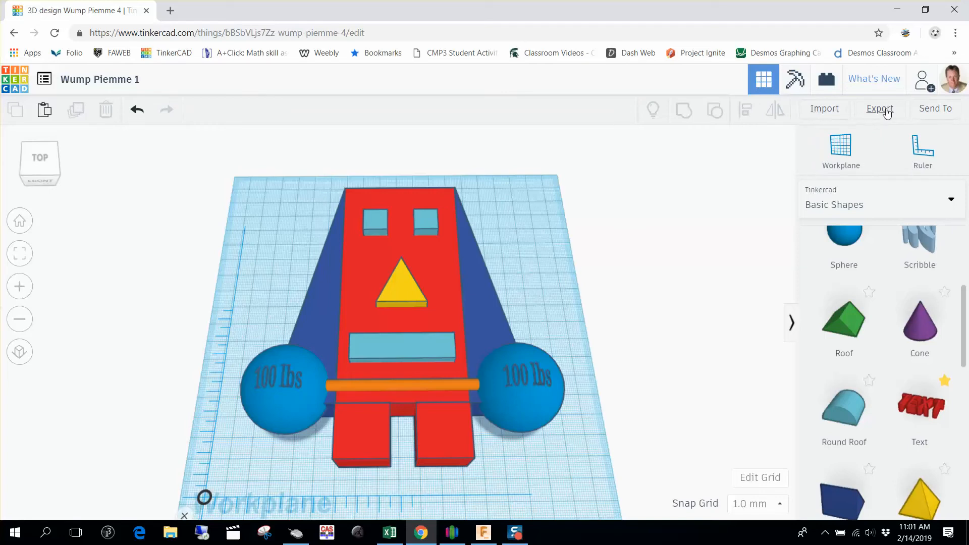
click(879, 108)
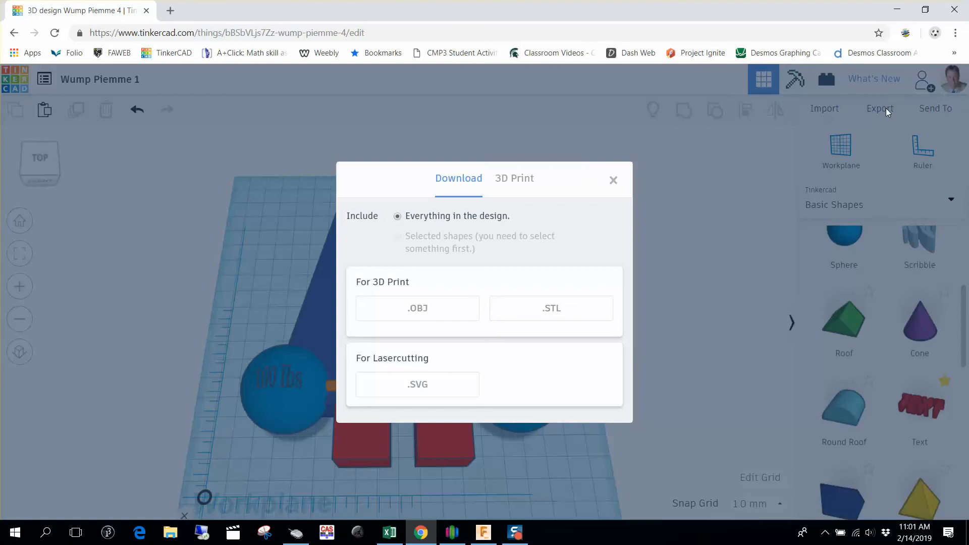
mouse_move(368, 218)
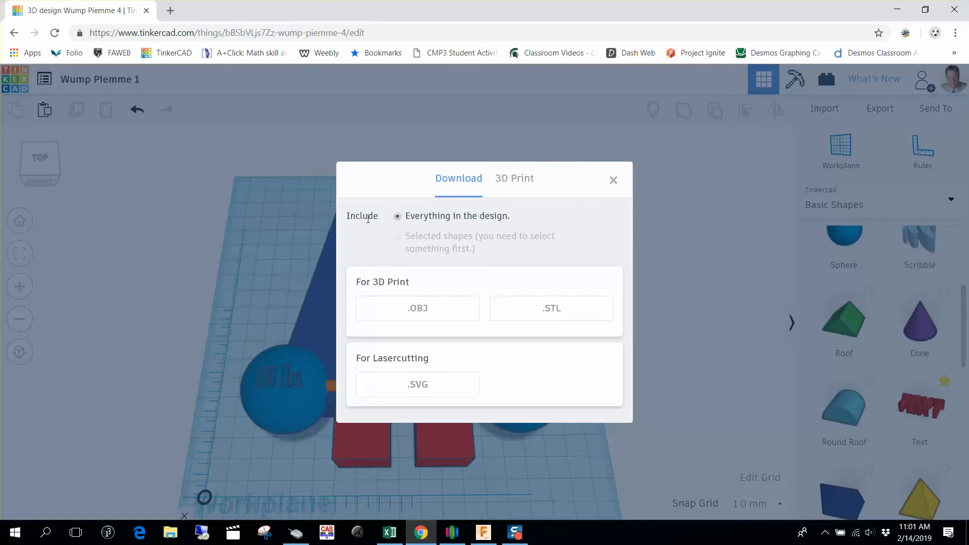
mouse_move(482, 226)
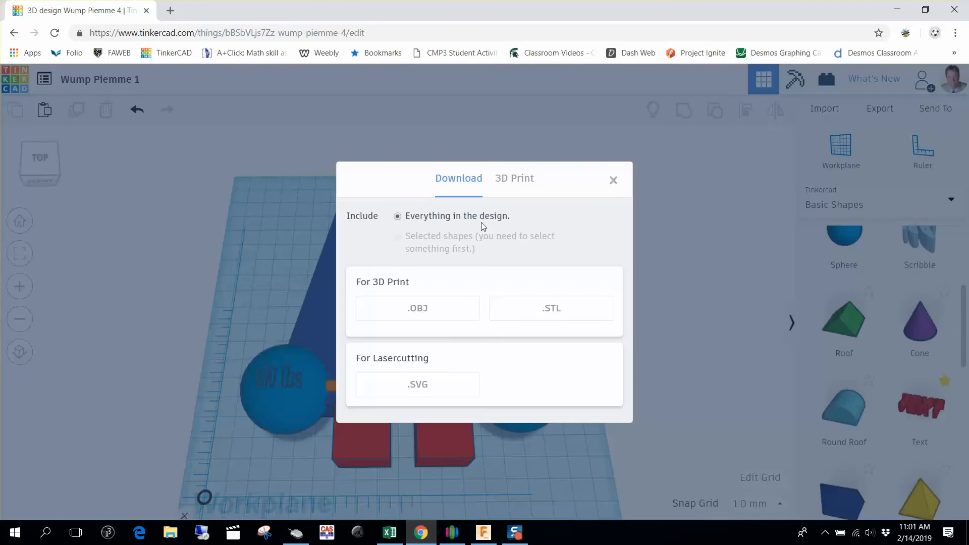
mouse_move(469, 200)
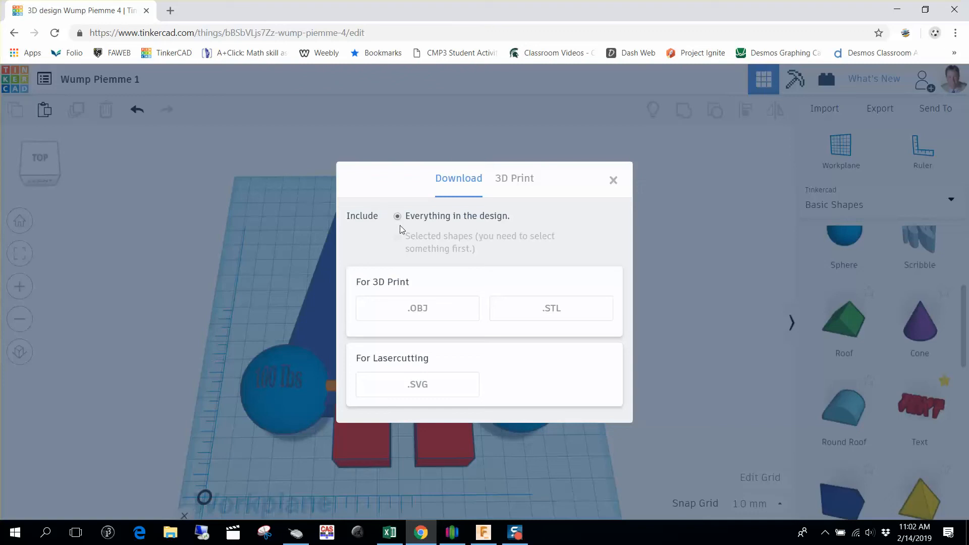
mouse_move(495, 220)
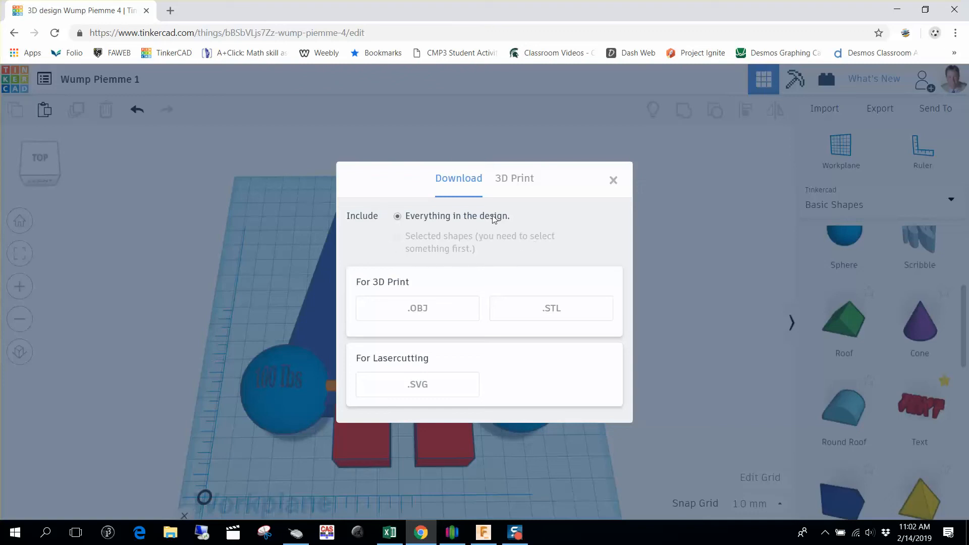
mouse_move(444, 261)
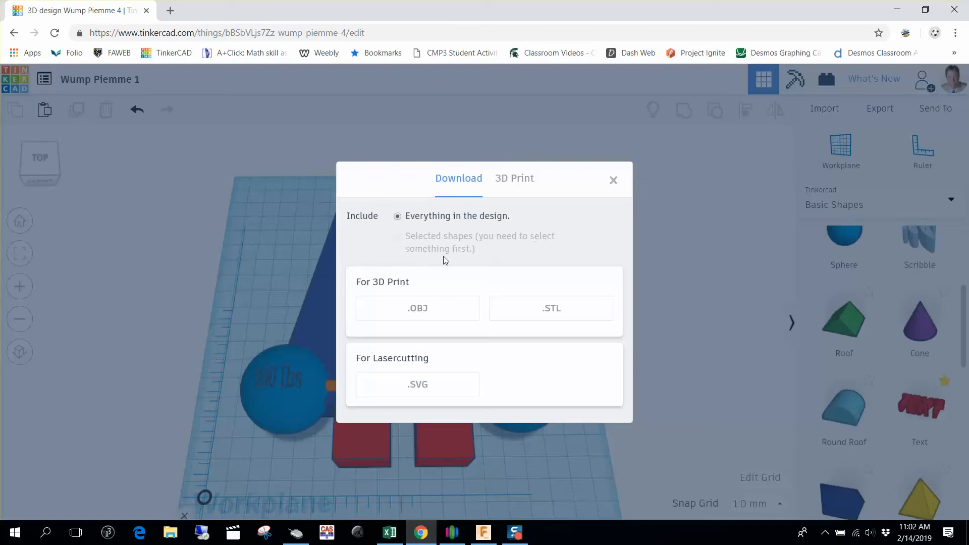
mouse_move(520, 231)
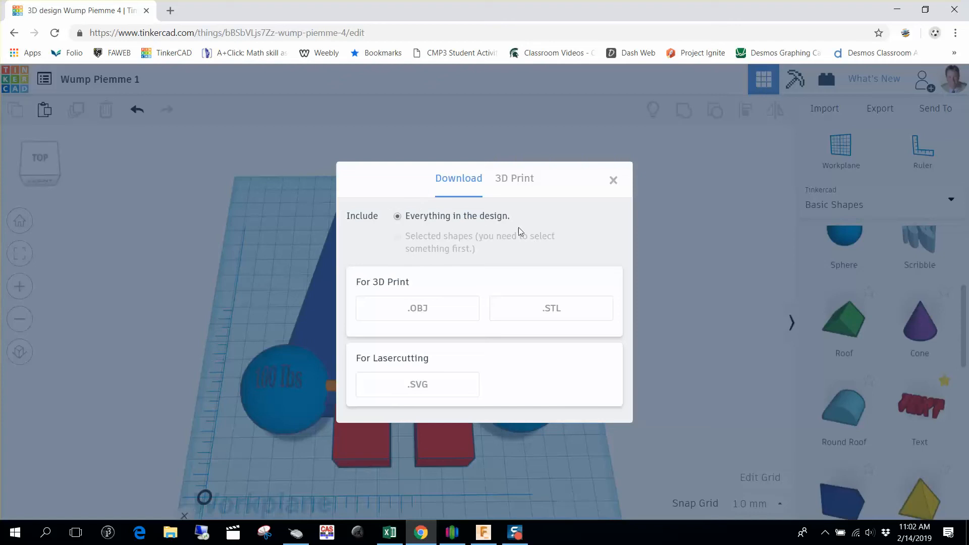
mouse_move(385, 243)
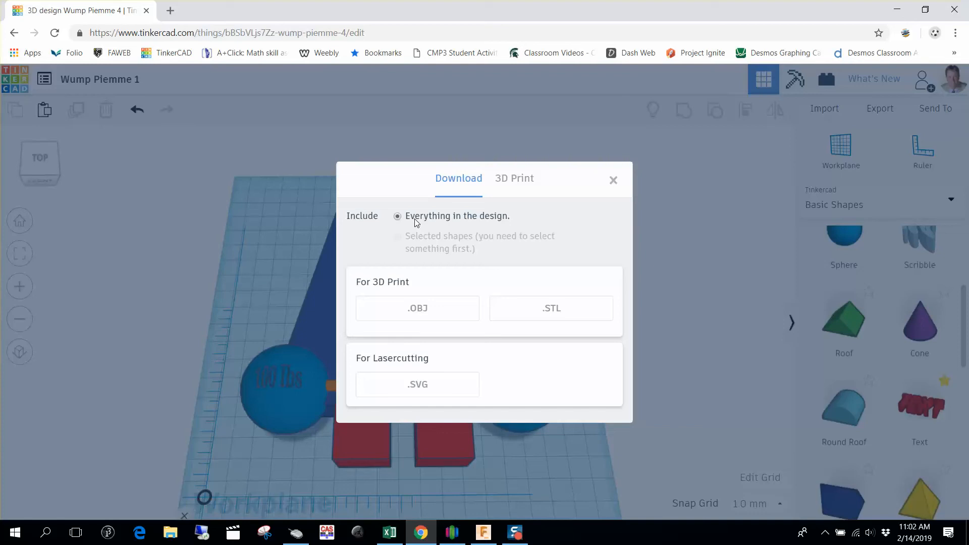
mouse_move(559, 312)
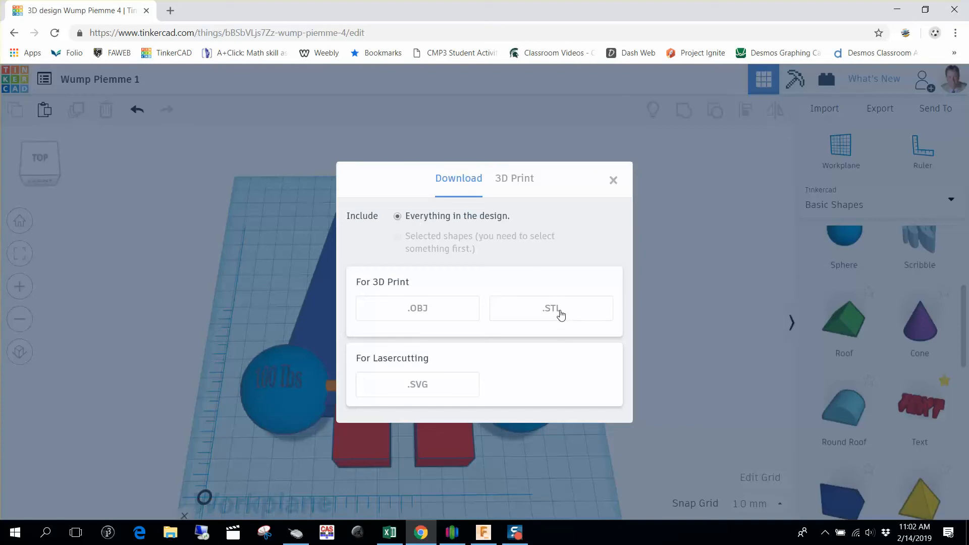
mouse_move(563, 318)
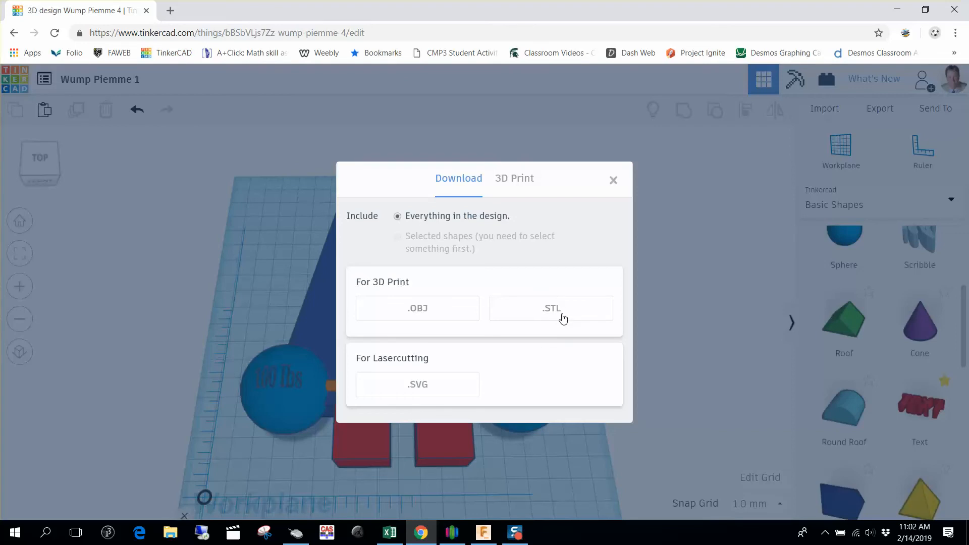
- Download everything in the design as Wump Piemme 1 (1).stl
click(550, 308)
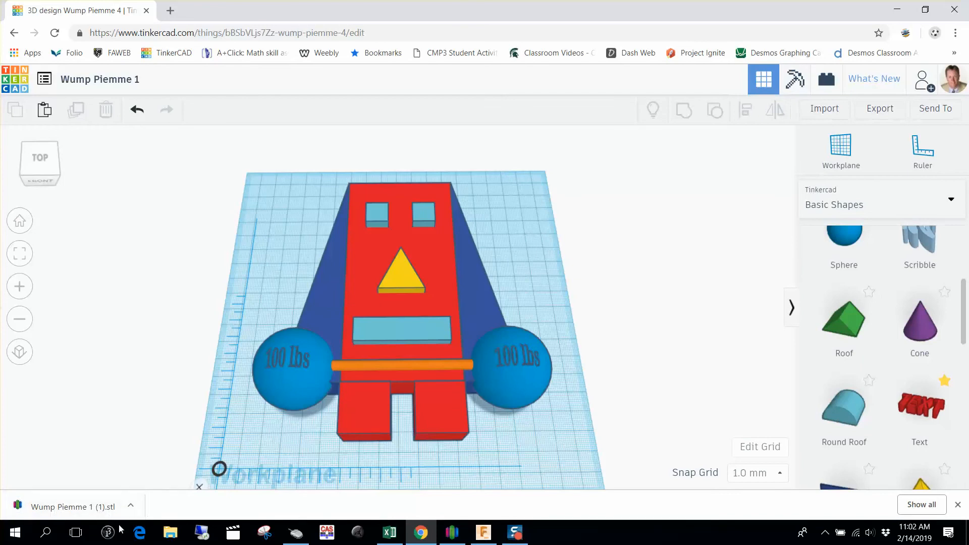
mouse_move(92, 516)
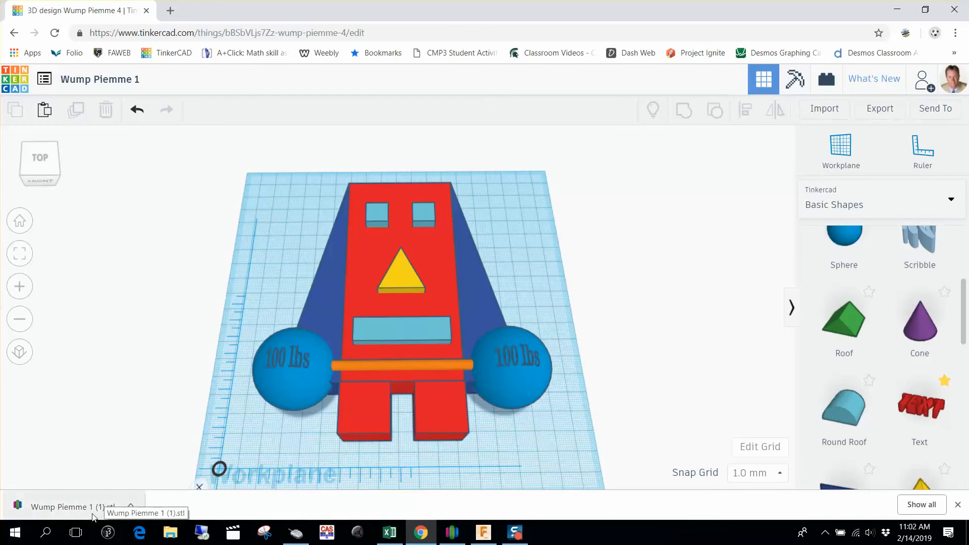
mouse_move(65, 513)
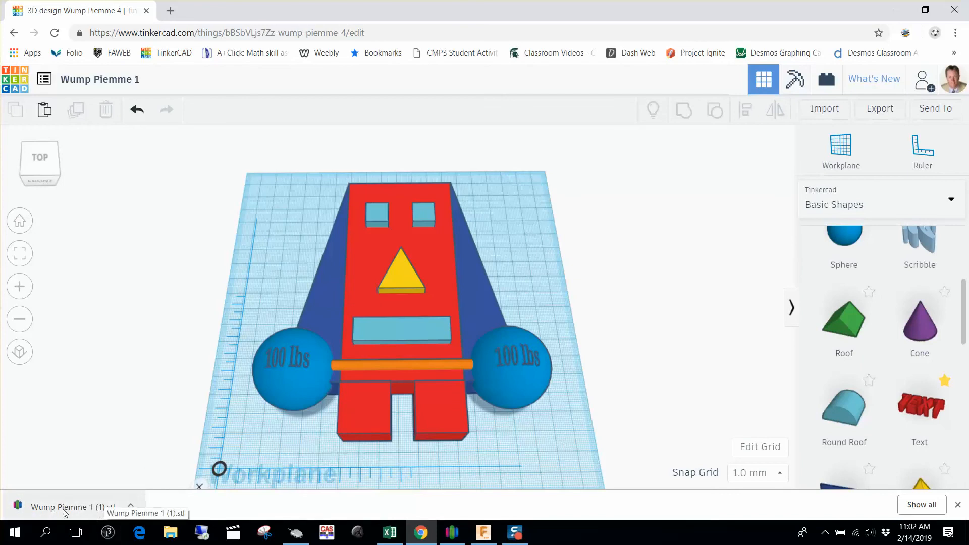
mouse_move(105, 408)
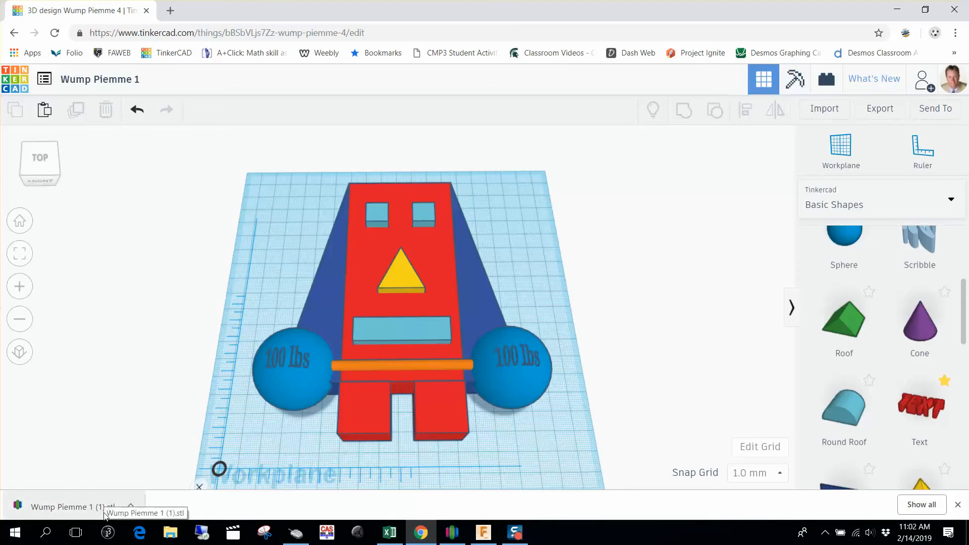
mouse_move(43, 517)
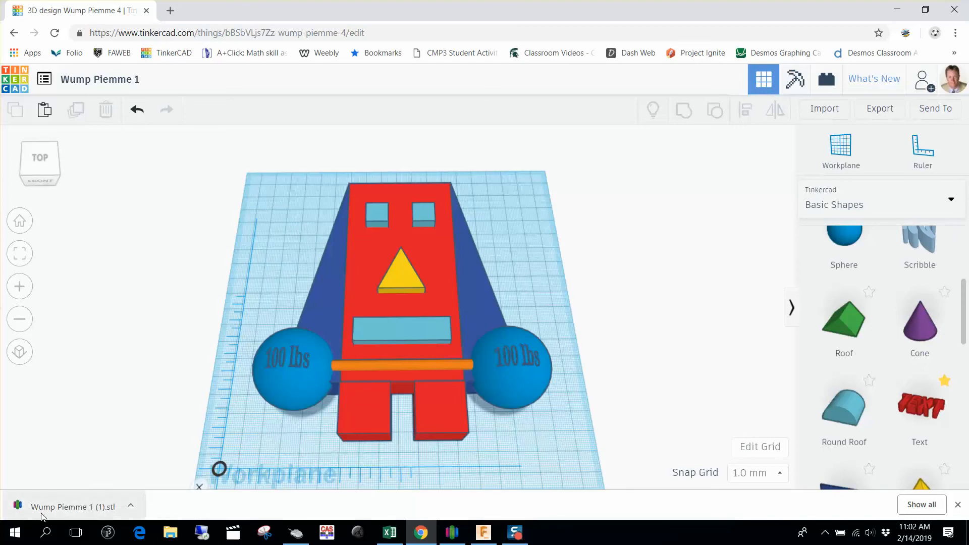
mouse_move(65, 513)
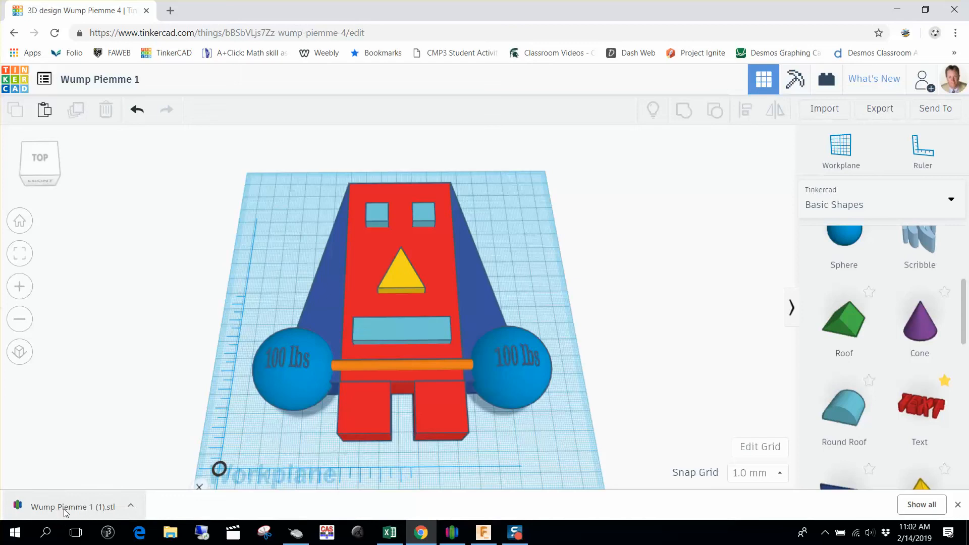
mouse_move(98, 513)
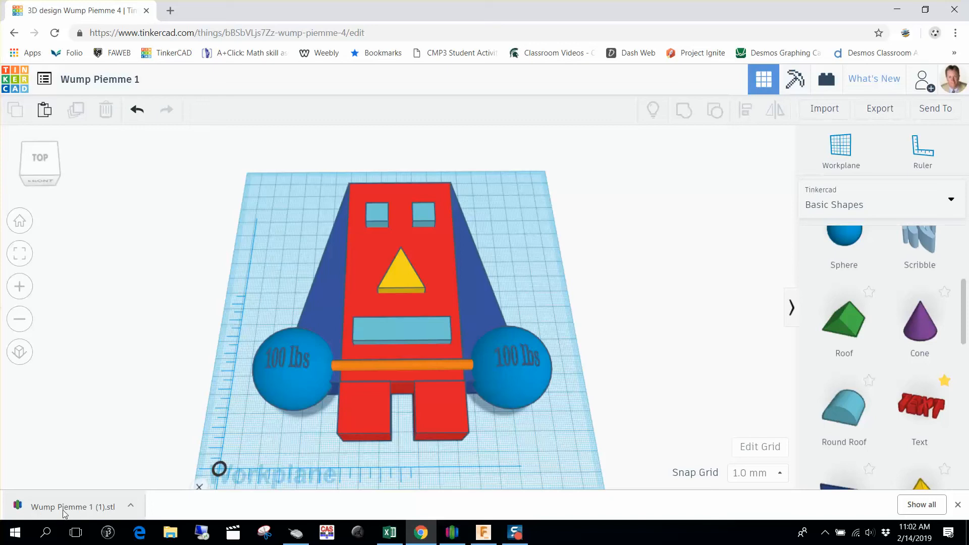
mouse_move(94, 513)
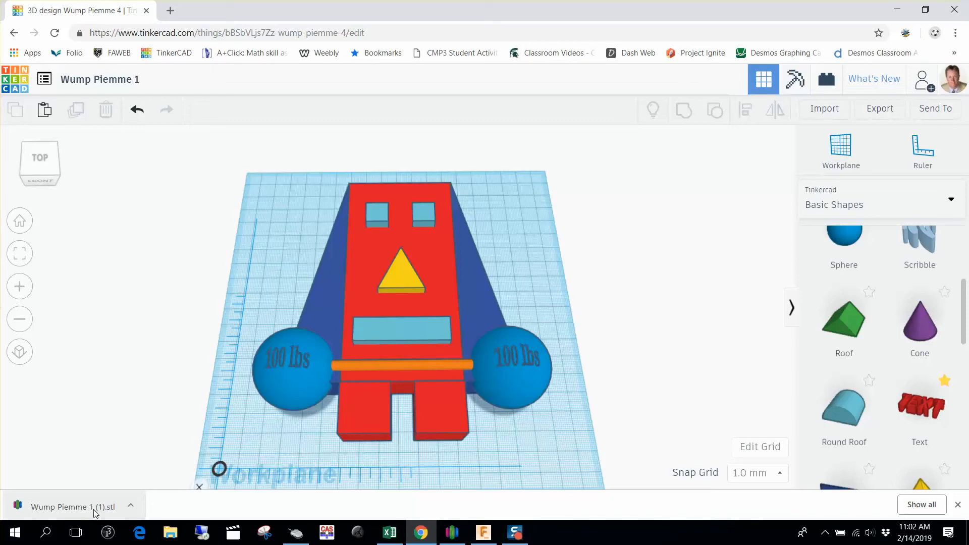
mouse_move(97, 514)
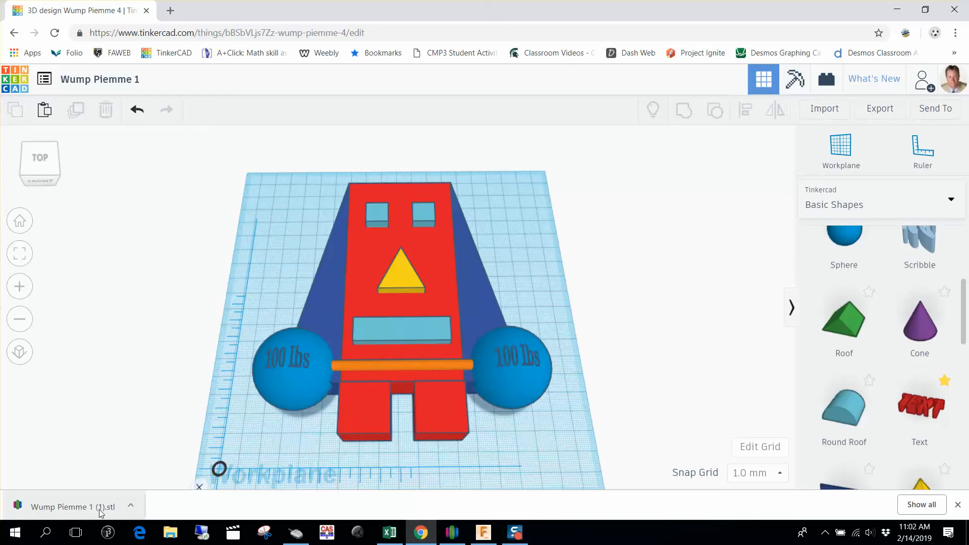
mouse_move(91, 521)
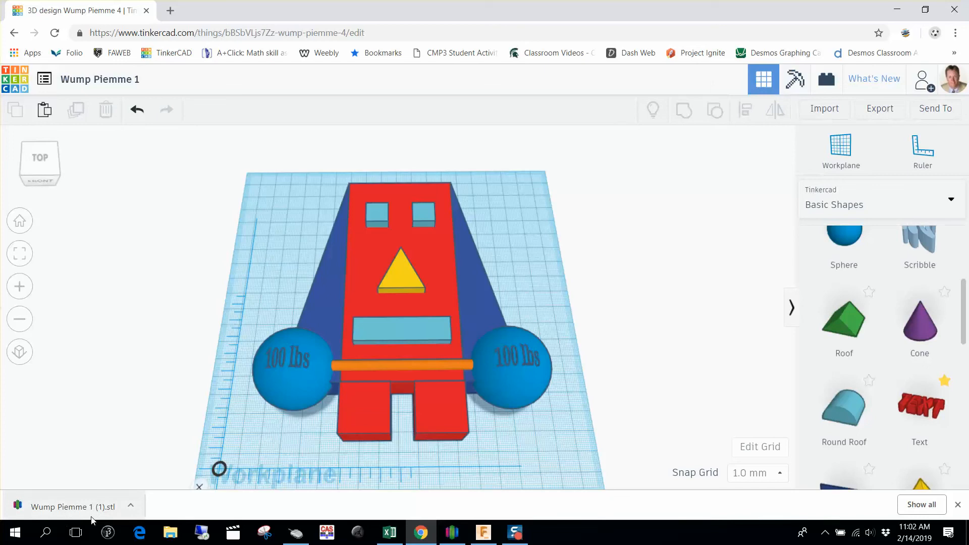
mouse_move(68, 506)
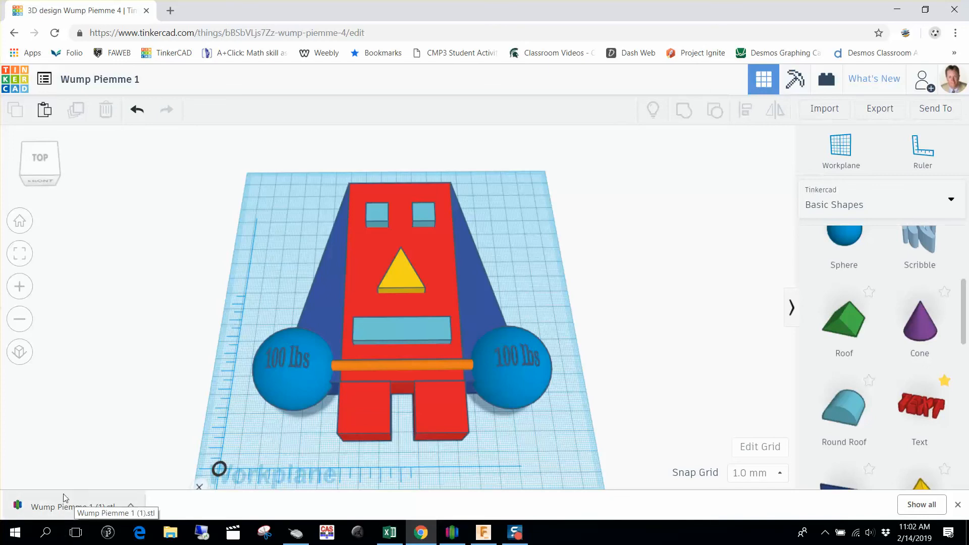
mouse_move(63, 505)
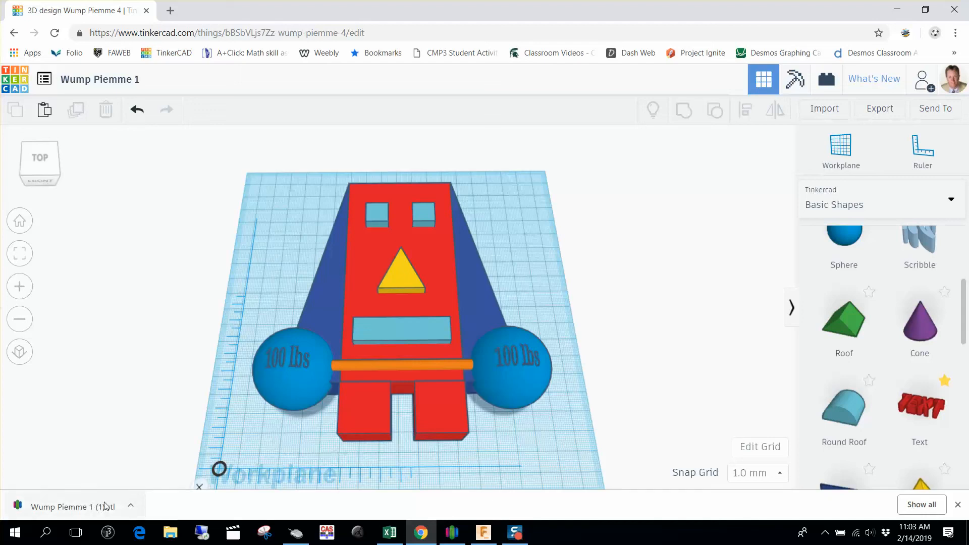
mouse_move(74, 506)
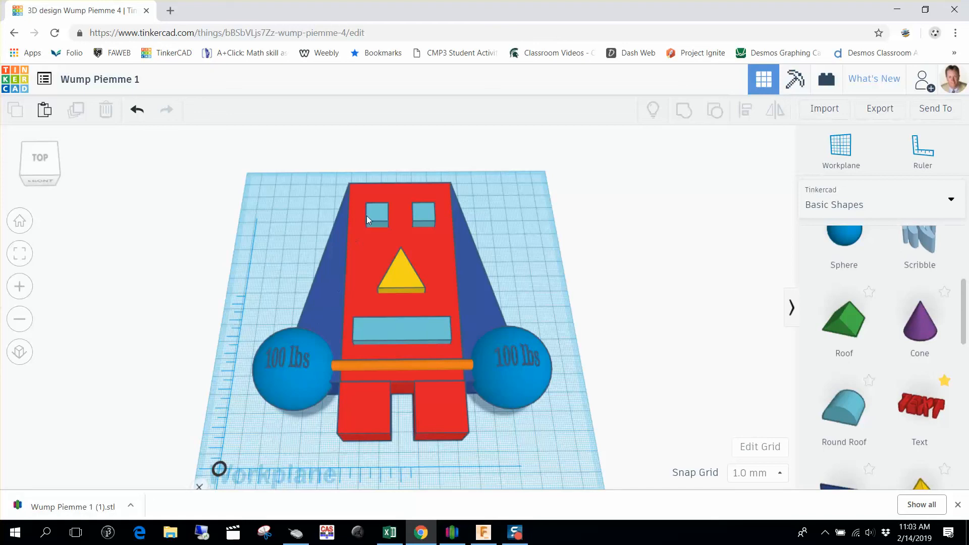
mouse_move(447, 260)
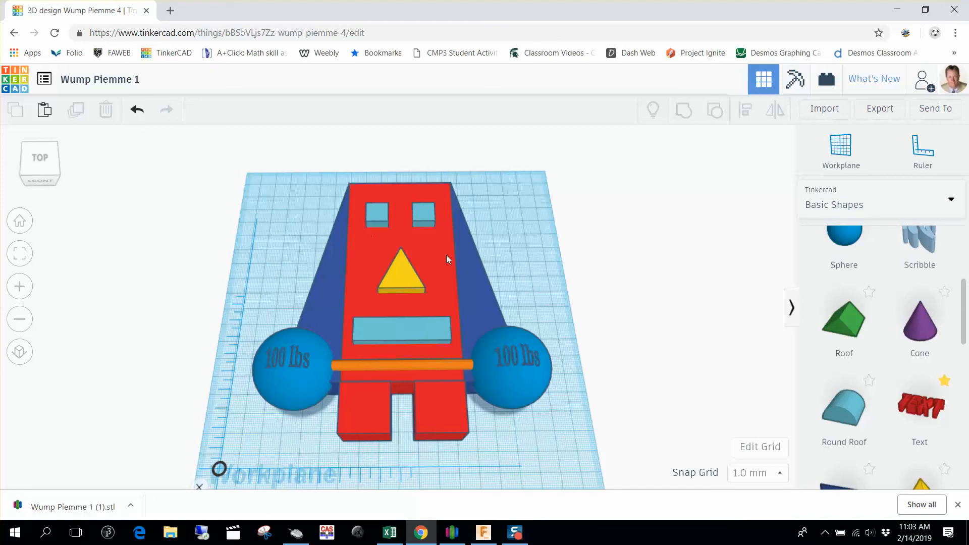
mouse_move(334, 300)
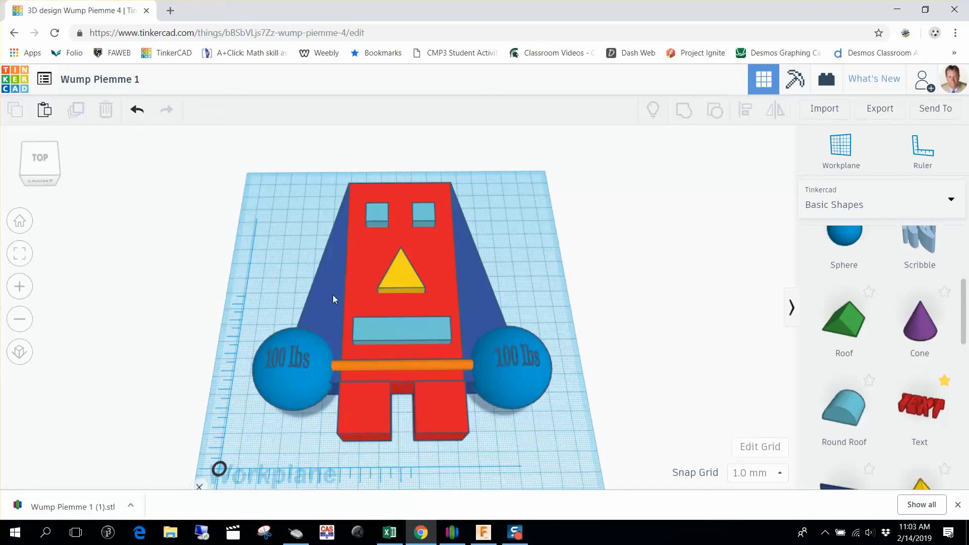
mouse_move(416, 221)
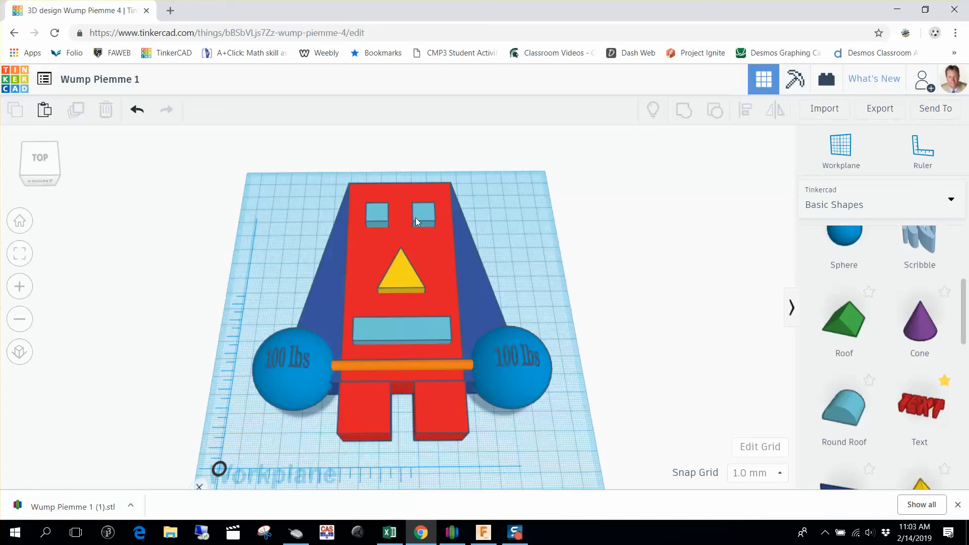
mouse_move(363, 416)
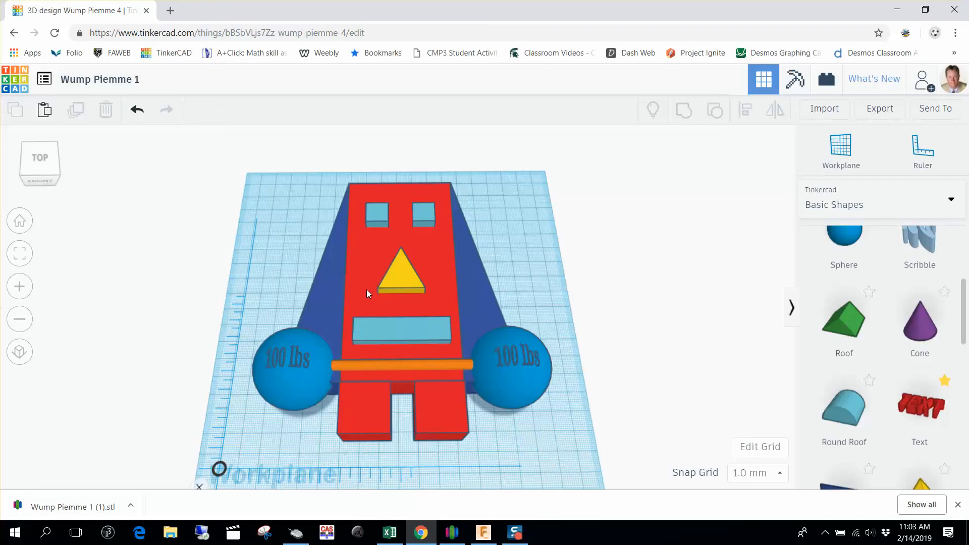
mouse_move(881, 108)
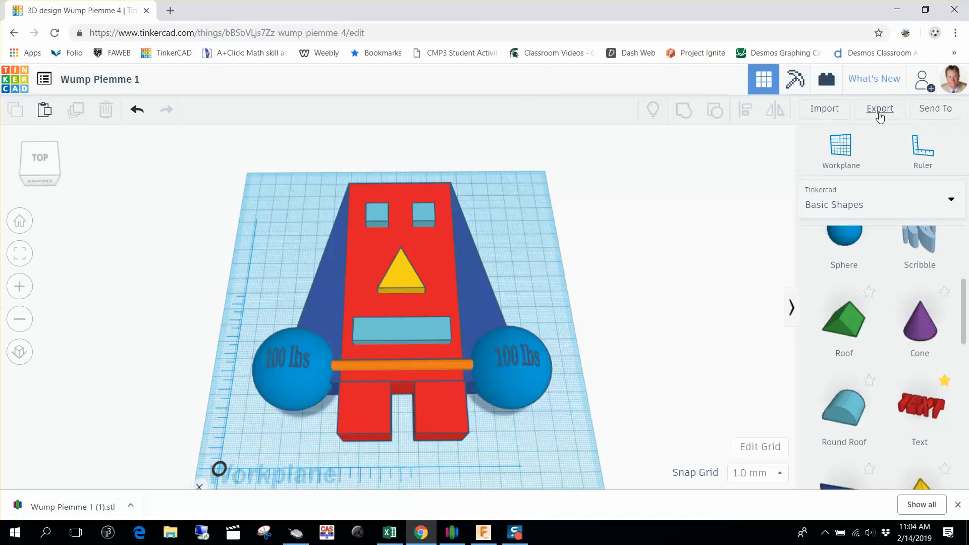
- Export everything again as STL, downloading Wump Piemme 1 (2).stl
click(880, 108)
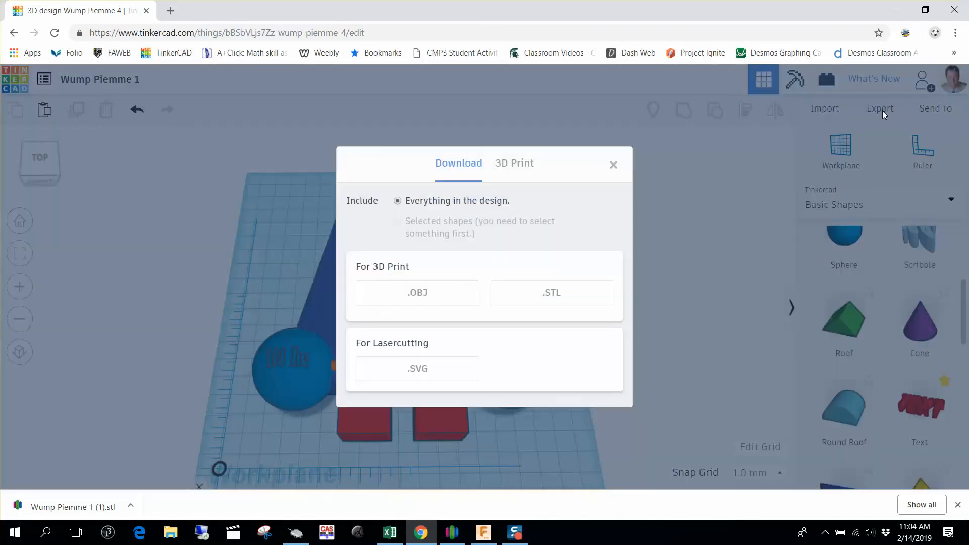
mouse_move(551, 292)
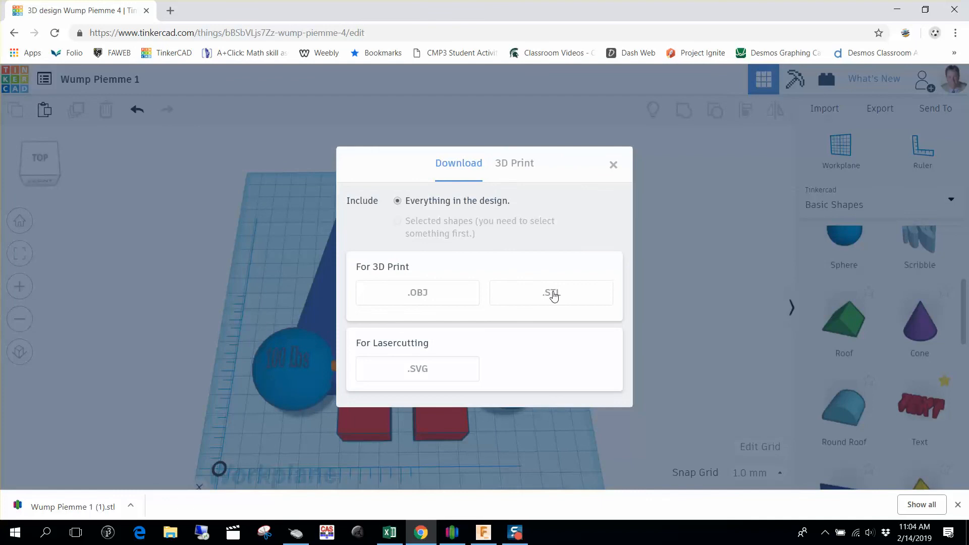
click(550, 292)
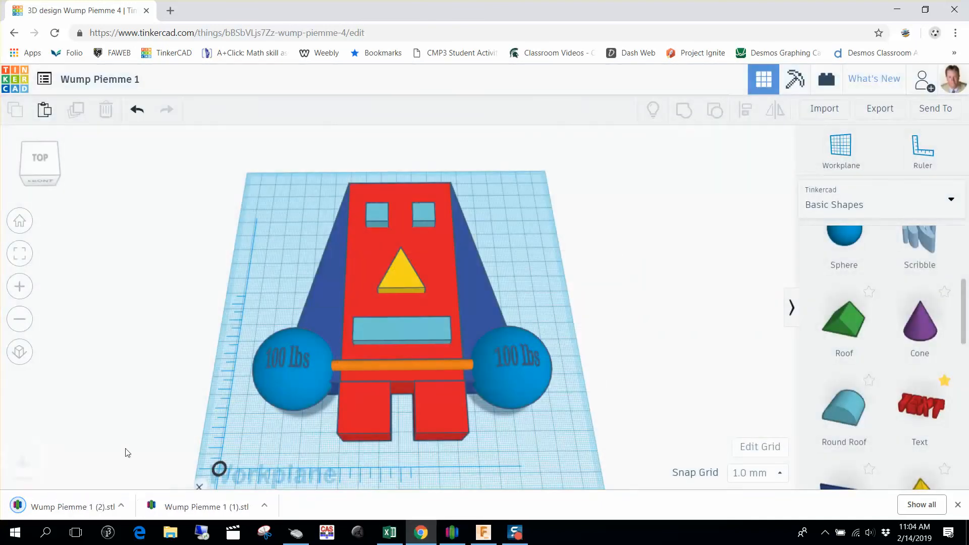
mouse_move(74, 507)
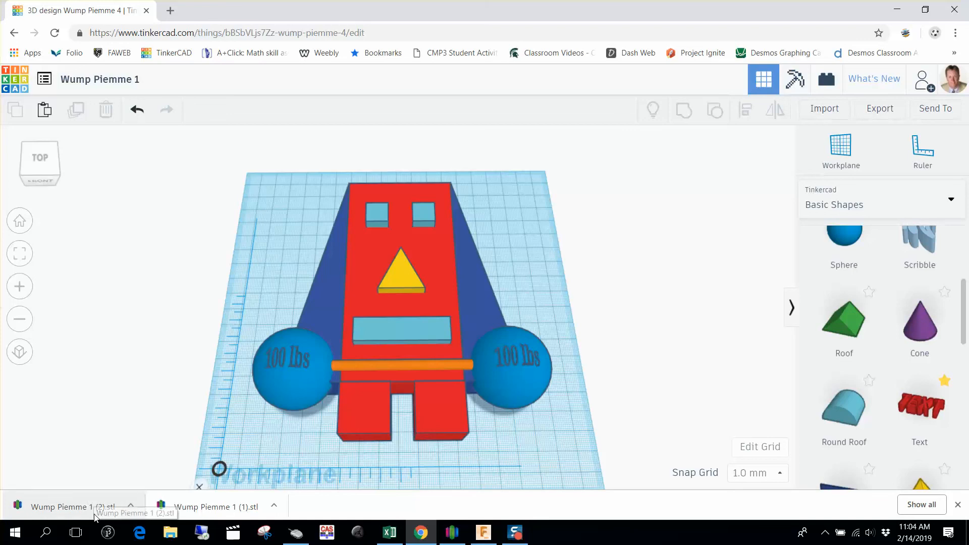
mouse_move(93, 513)
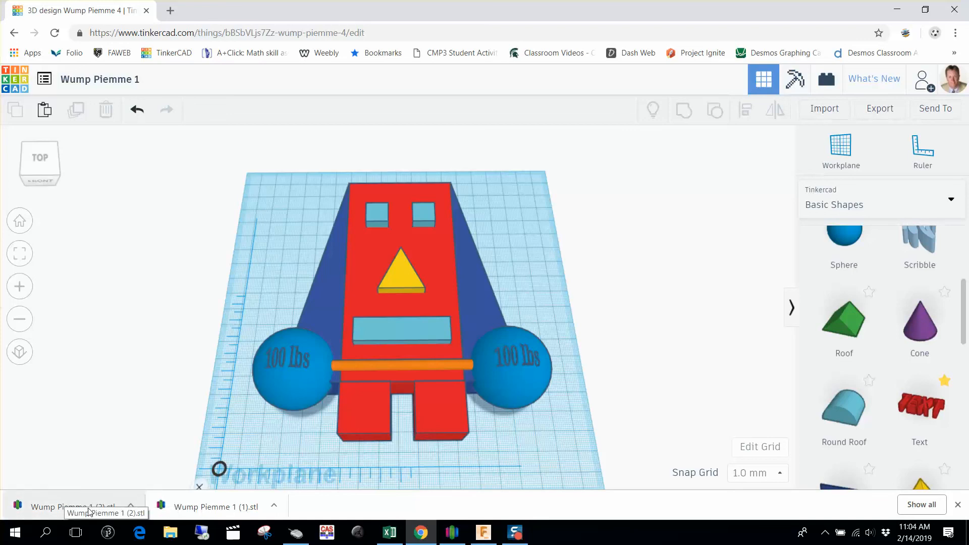